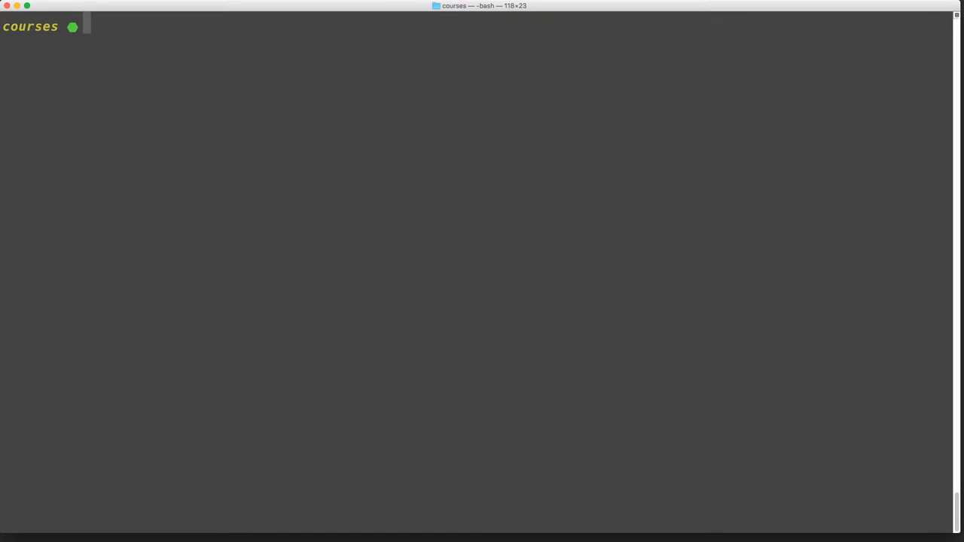
# Clone lawwantsin/webpack-course from GitHub, check out the hookup branch and run npm install
pyautogui.write('git clone https://github.com/lawwantsin/webpack-course.git')
pyautogui.write('cd webpack-course')
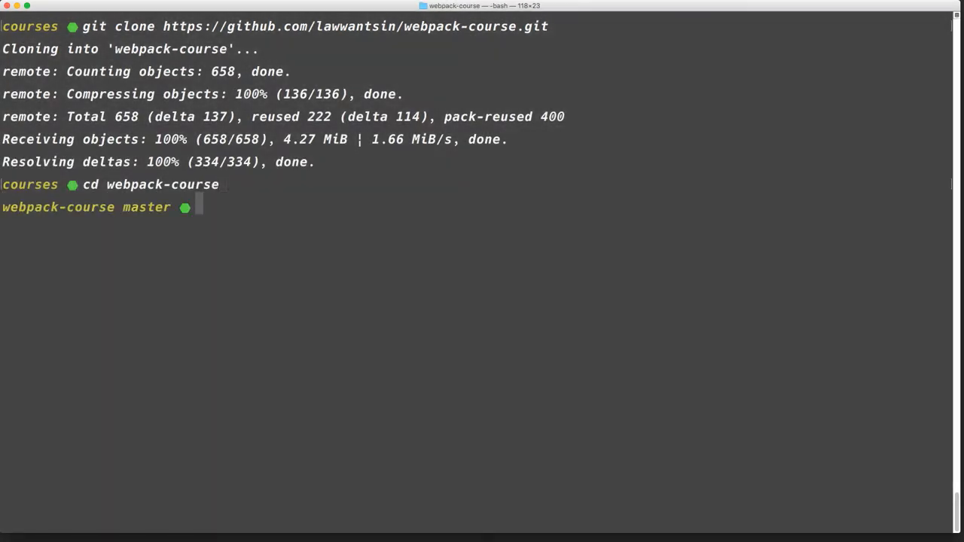
pyautogui.write('git bran')
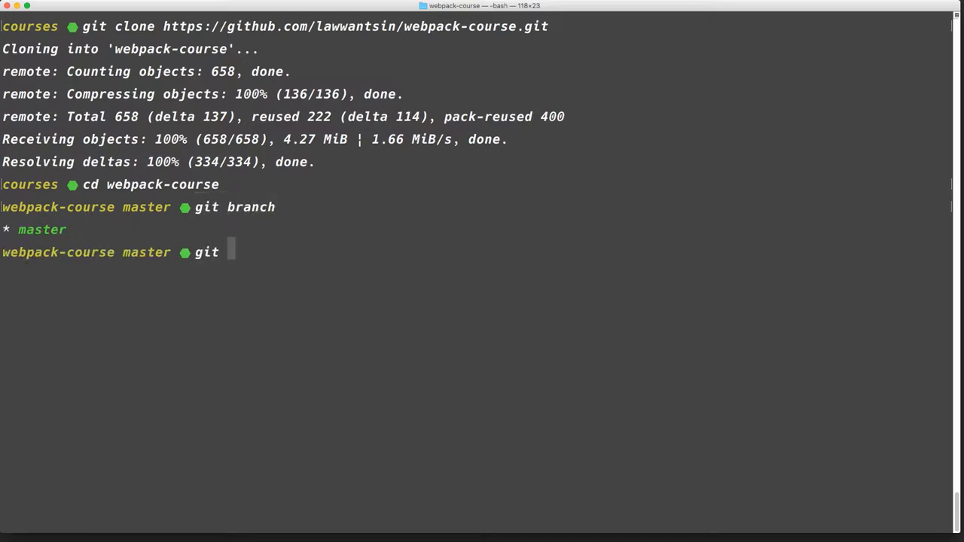
pyautogui.write('checkout')
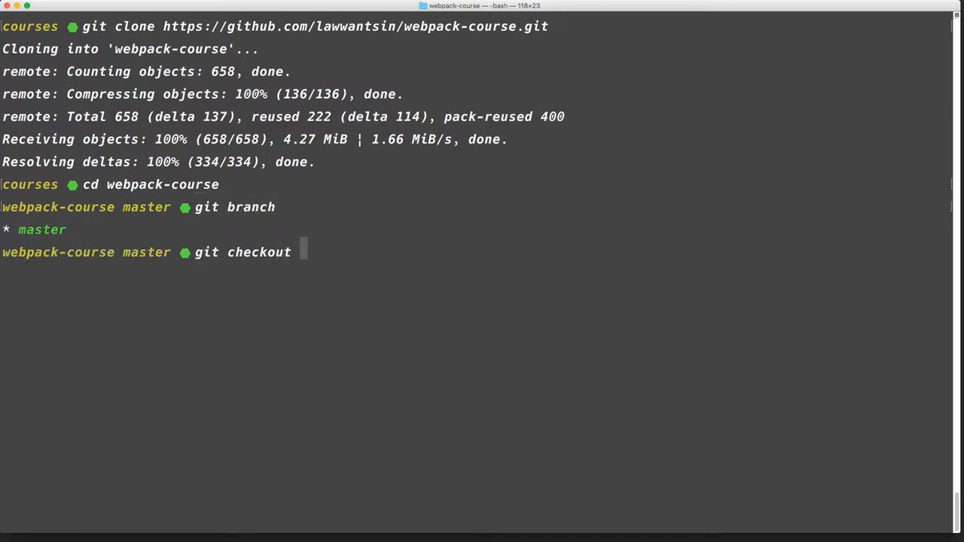
pyautogui.write('hookup')
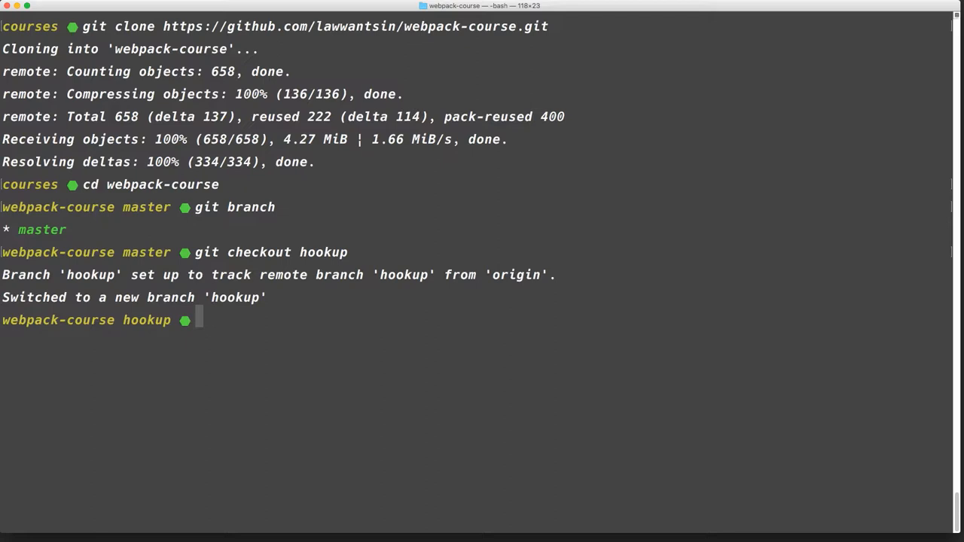
pyautogui.write('npm in')
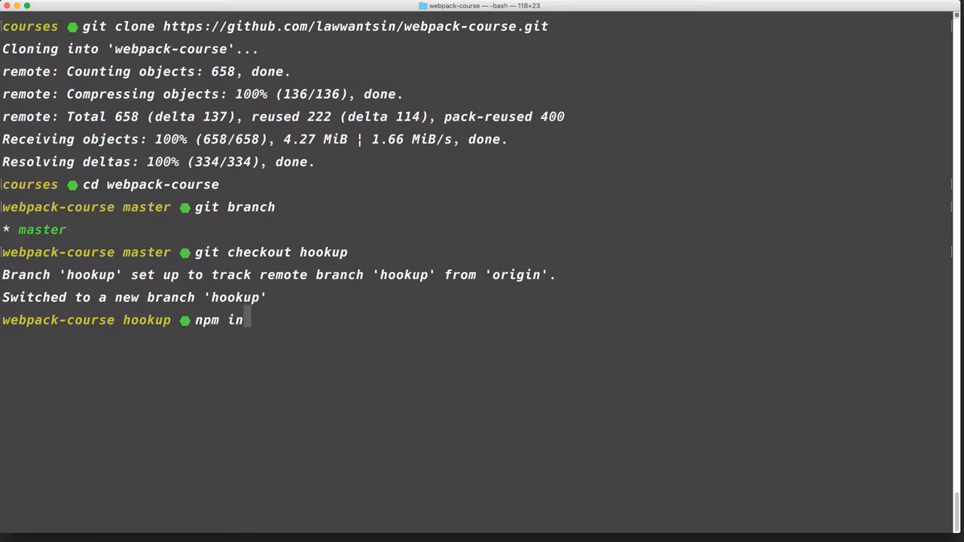
pyautogui.write('stall')
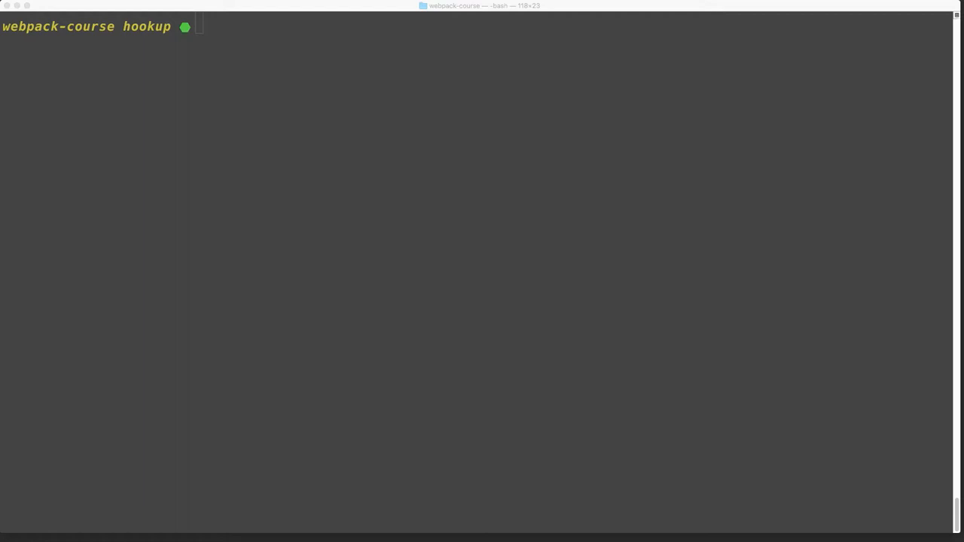
# Install react and react-dom with npm, then create an empty src/app.js with touch
pyautogui.write('npm install react react-dom')
pyautogui.write('atom .')
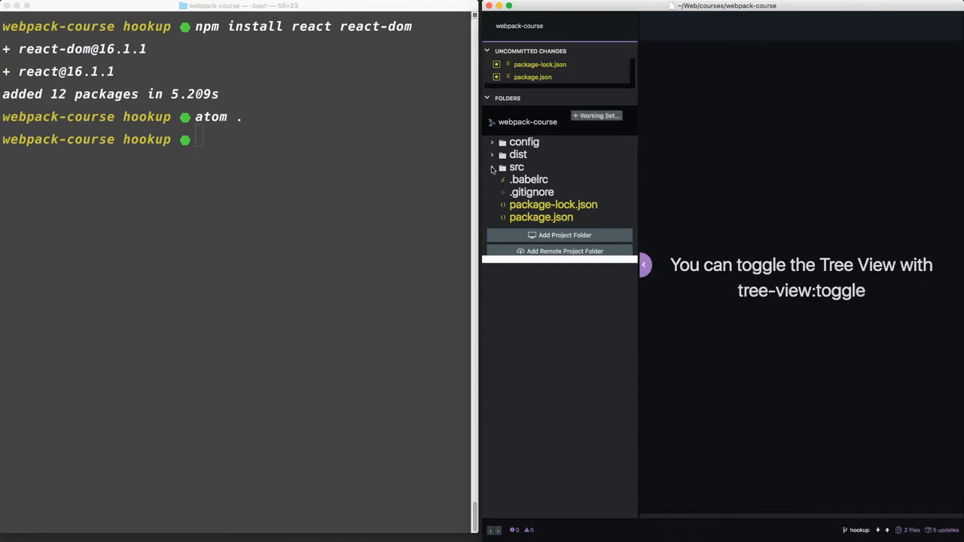
pyautogui.click(503, 166)
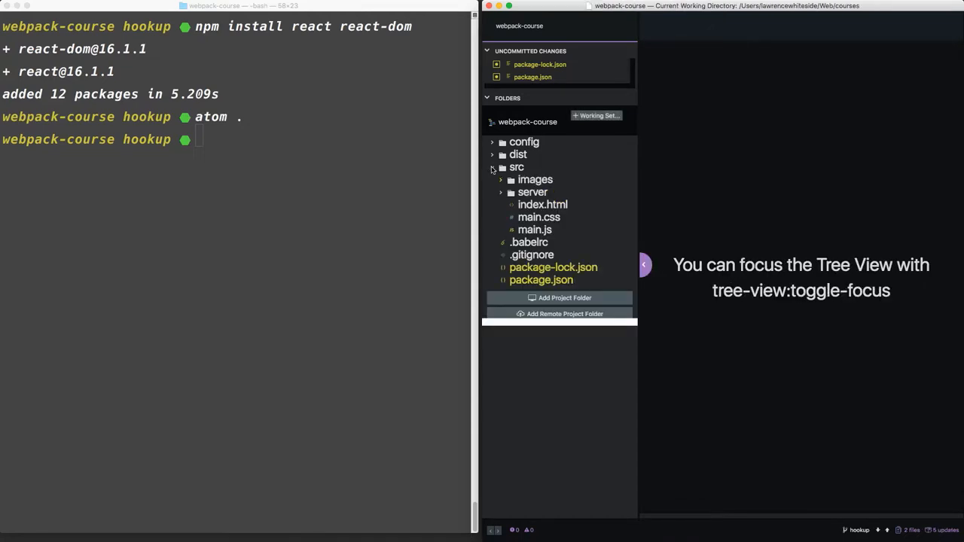
pyautogui.write('touch')
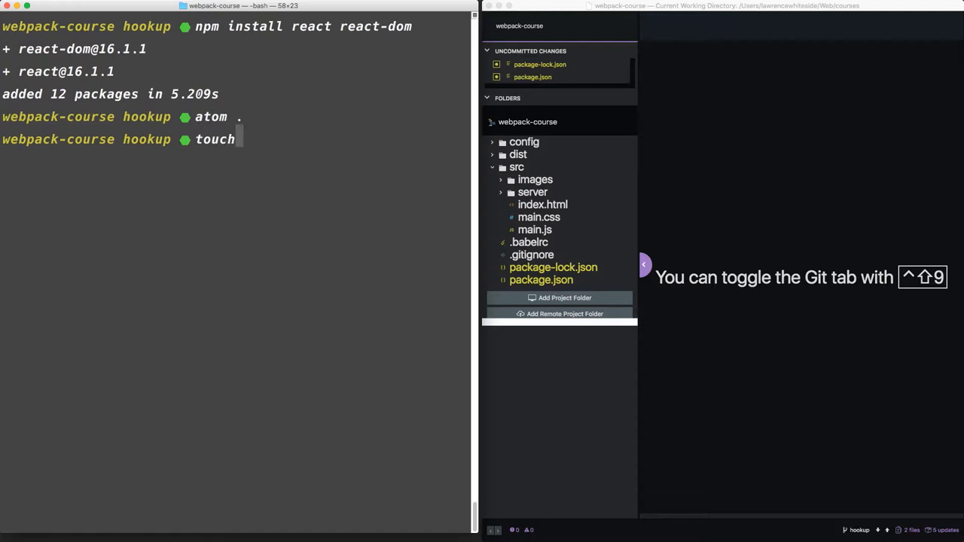
pyautogui.write('src/app.js')
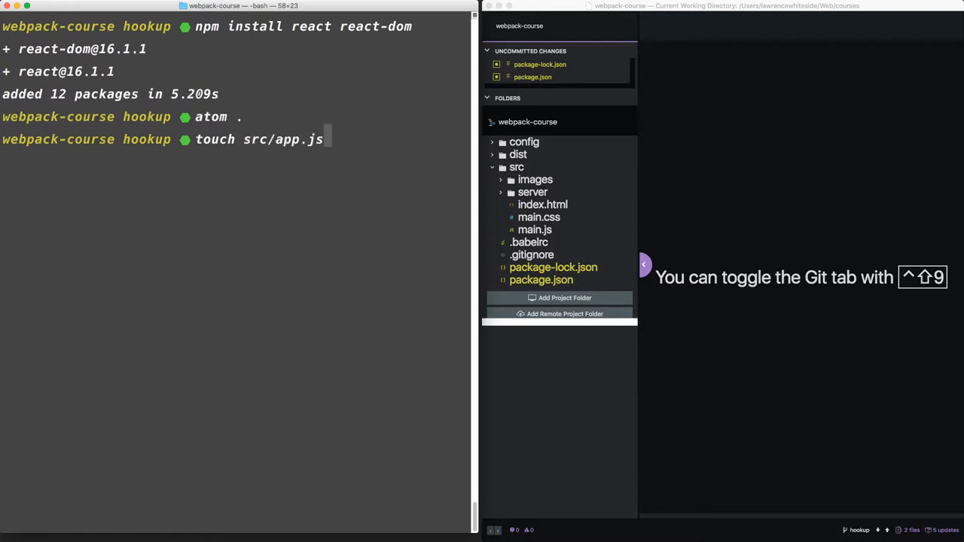
pyautogui.press('enter')
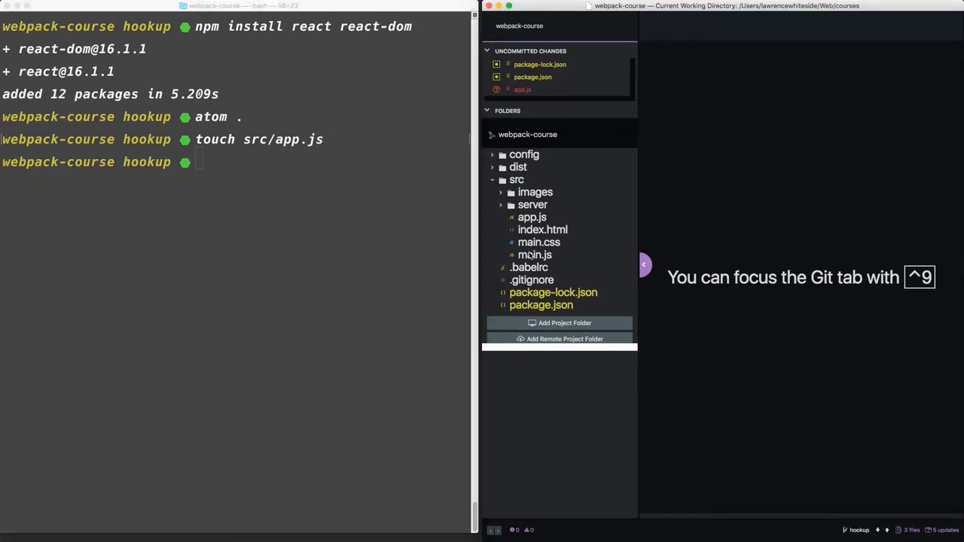
# In main.js require "babel-register" instead of "babel" and add require("./app")
pyautogui.click(534, 255)
pyautogui.write('require("babel')
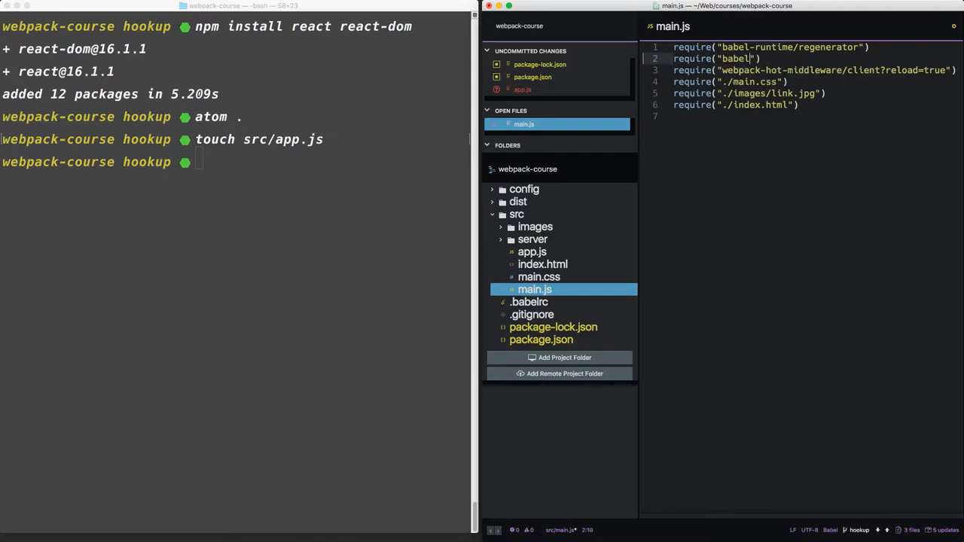
pyautogui.write('-register')
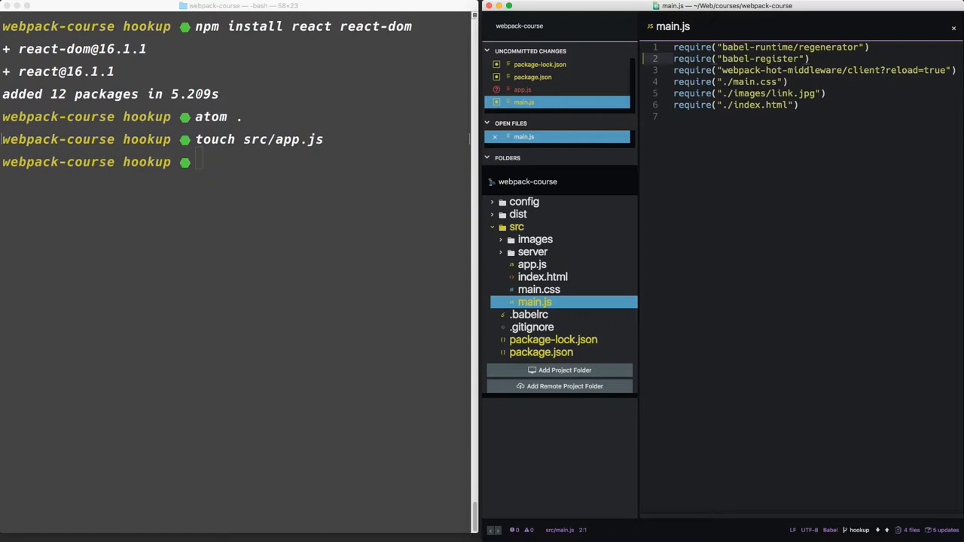
pyautogui.write('require')
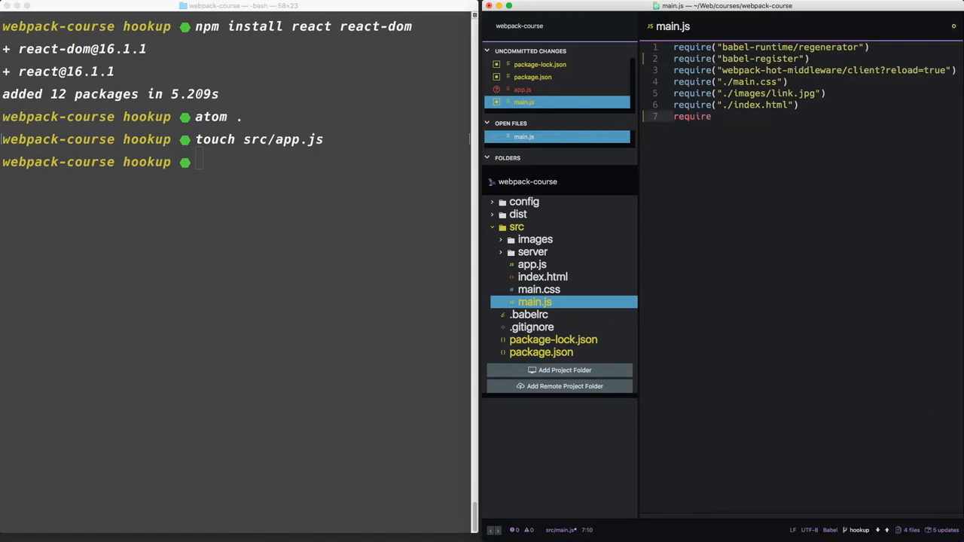
pyautogui.write('("")')
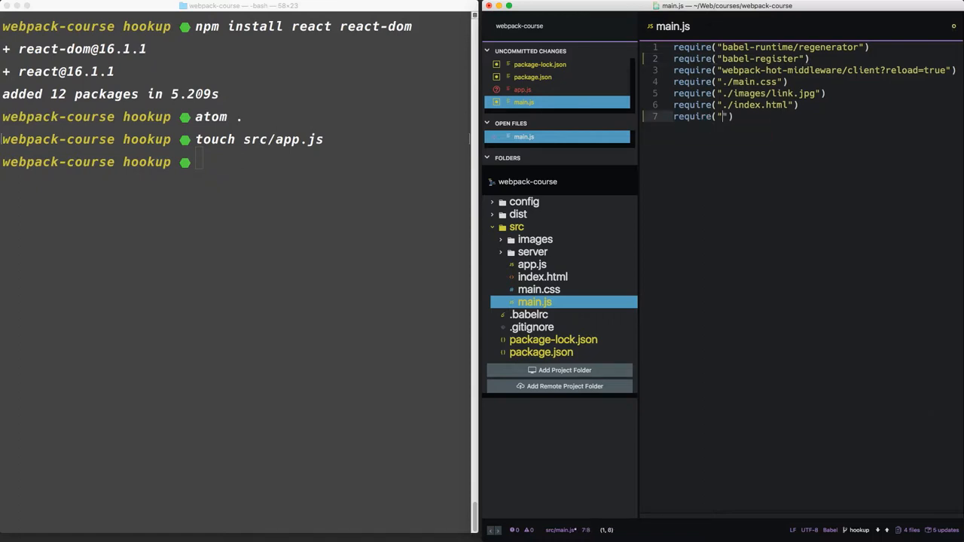
pyautogui.write('./app')
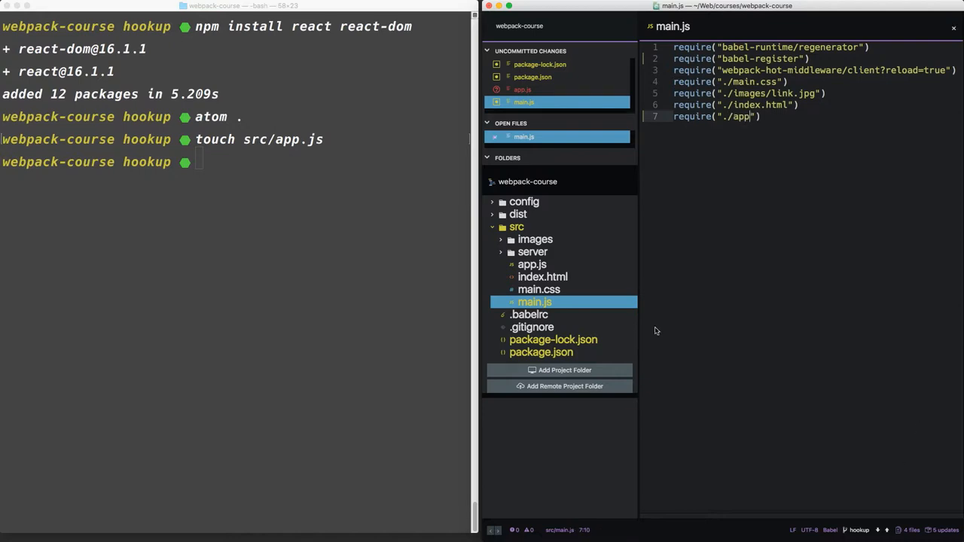
pyautogui.click(542, 301)
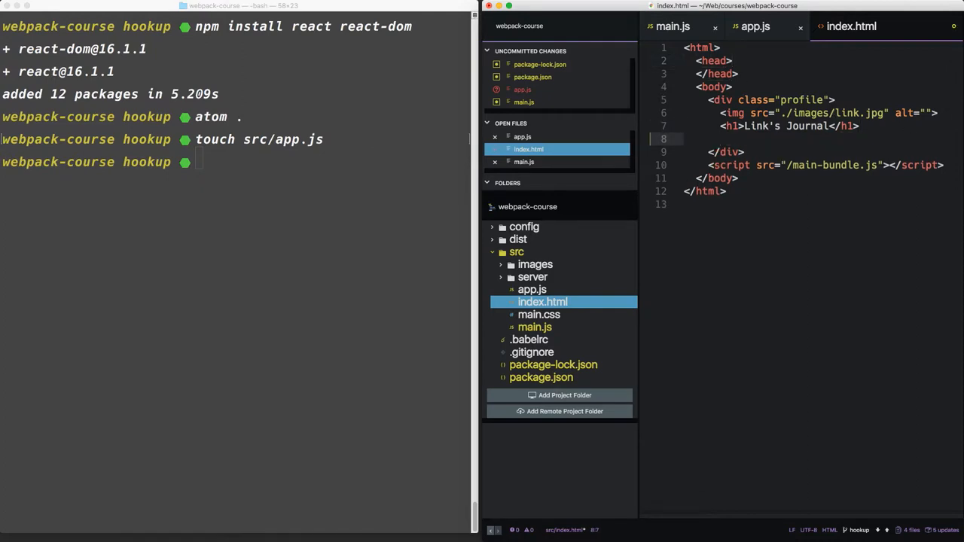
# Insert <div id="react-root"></div> under the Link's Journal h1 in index.html
pyautogui.write('#react-')
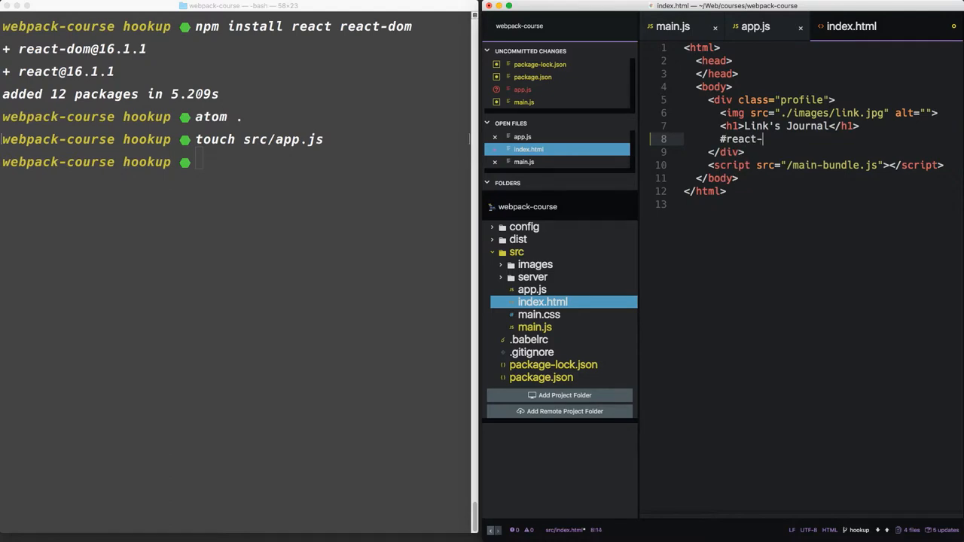
pyautogui.write('div id="react-root"></div>')
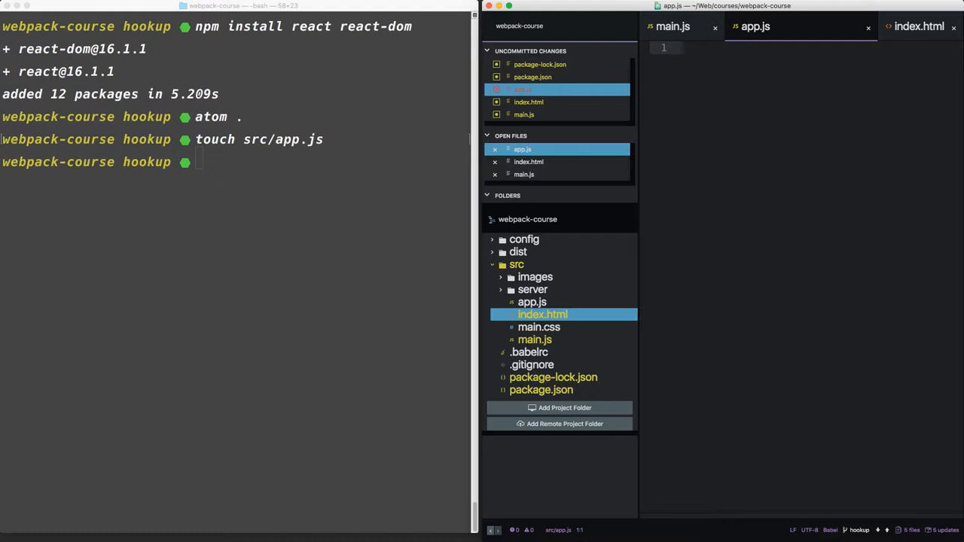
# In app.js import React and ReactDOM and start a ReactDOM.render() call
pyautogui.write('import')
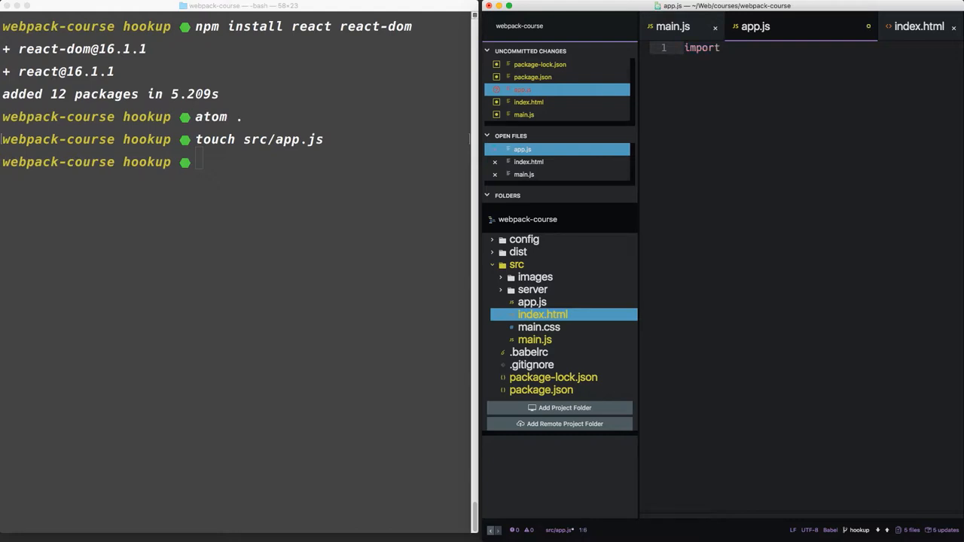
pyautogui.write('React fro')
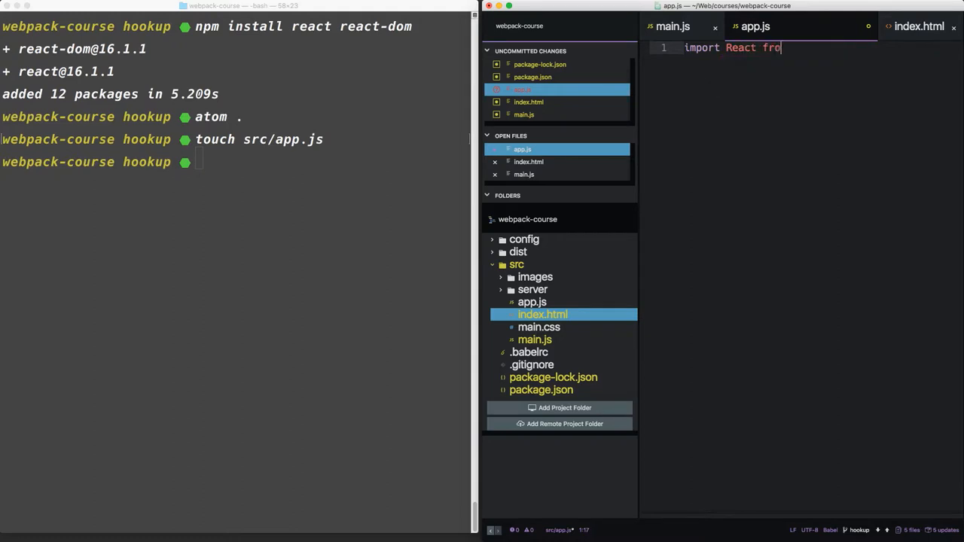
pyautogui.write('m "react"')
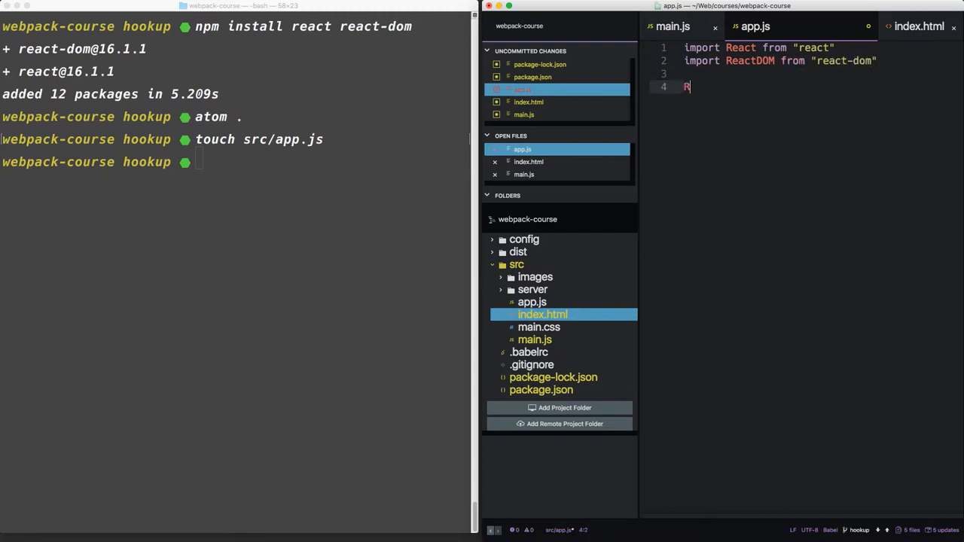
pyautogui.write('eactDOM')
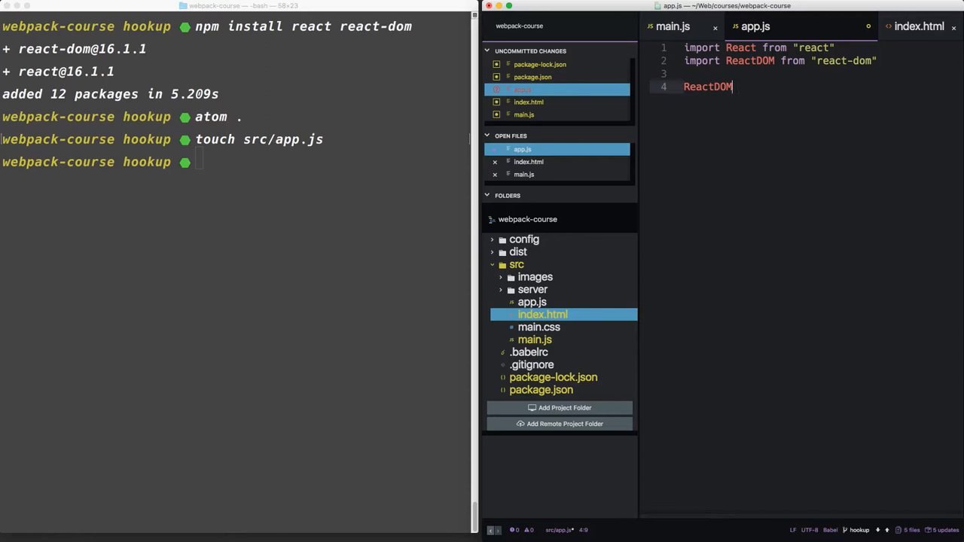
pyautogui.write('.render()')
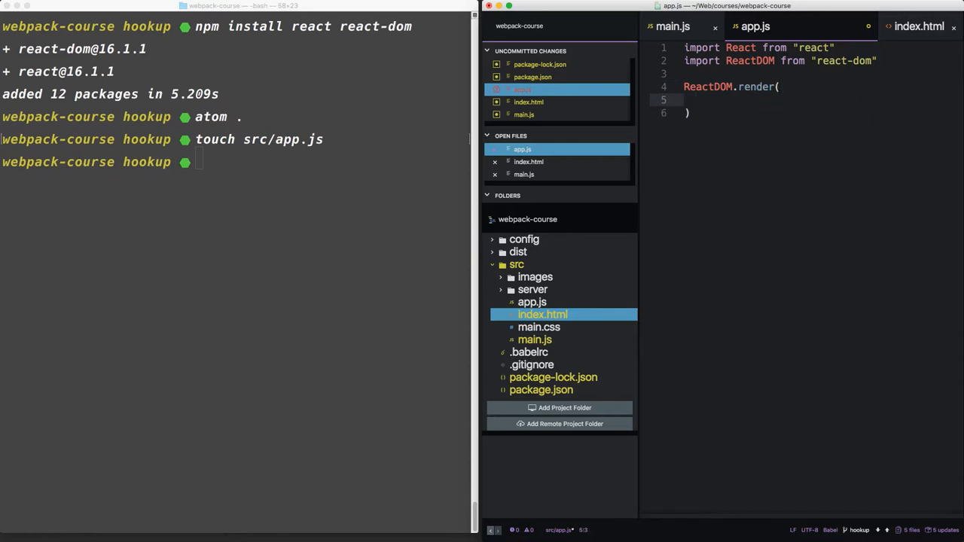
# Render <h1>Hello, from React!</h1> into document.getElementById("react-root") and run the npm build
pyautogui.write('<h1')
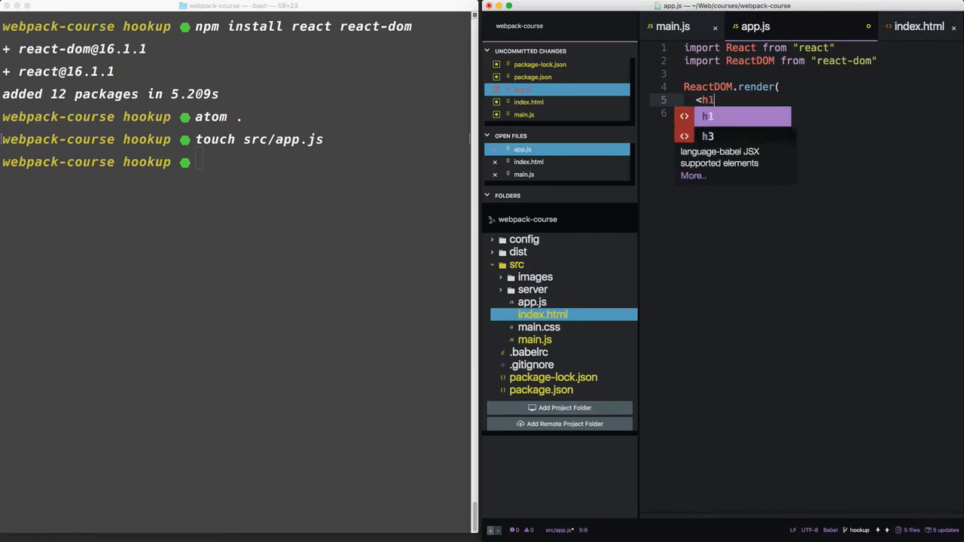
pyautogui.write('></h1>,')
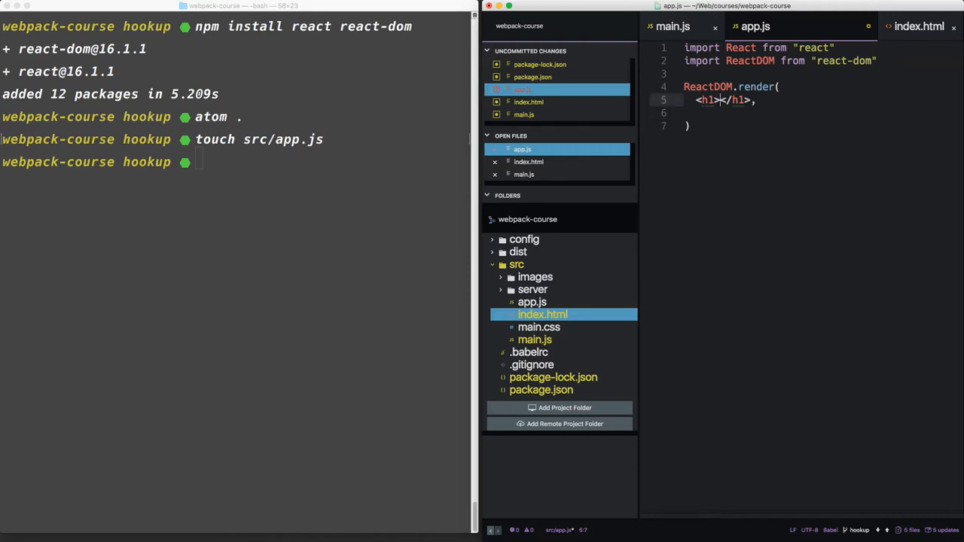
pyautogui.write('Hello, from React!')
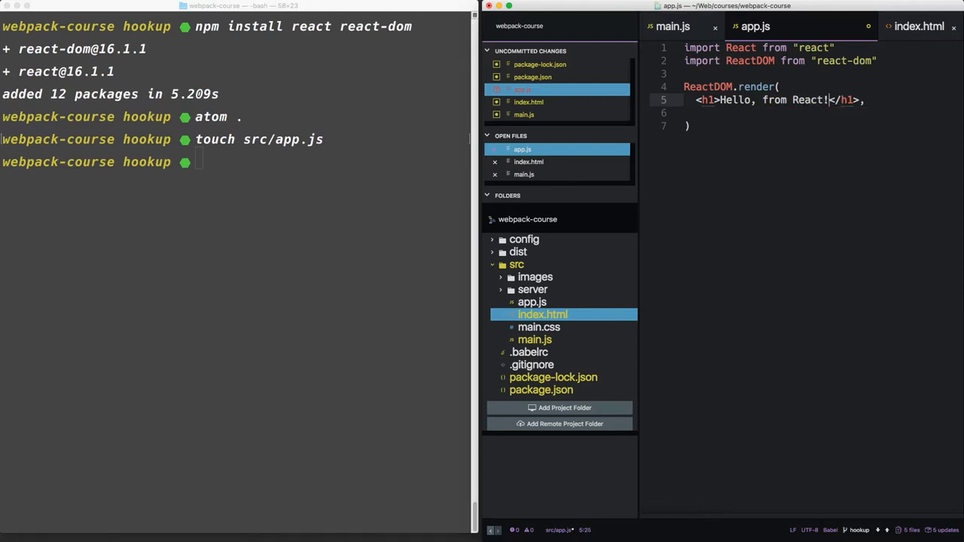
pyautogui.write('document.getElementById("react-root')
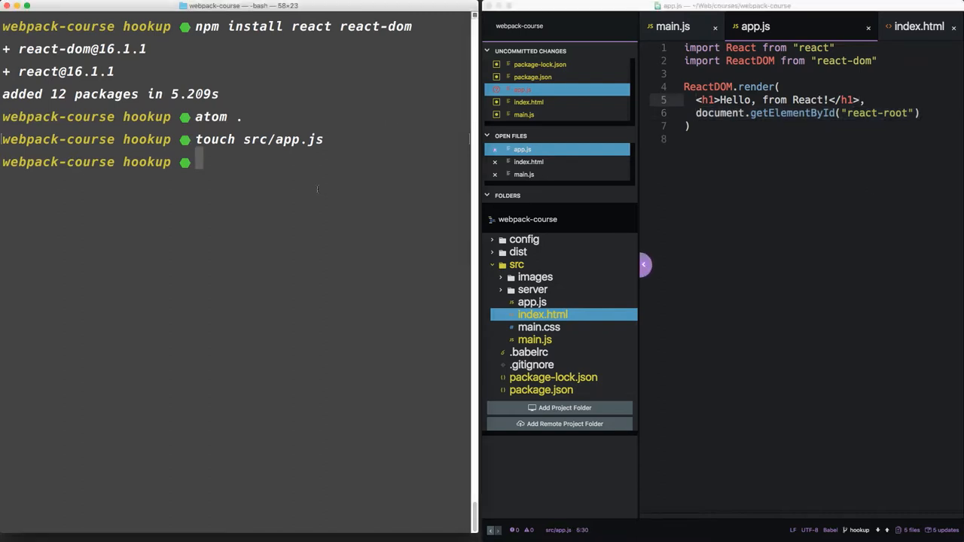
pyautogui.write('npm run')
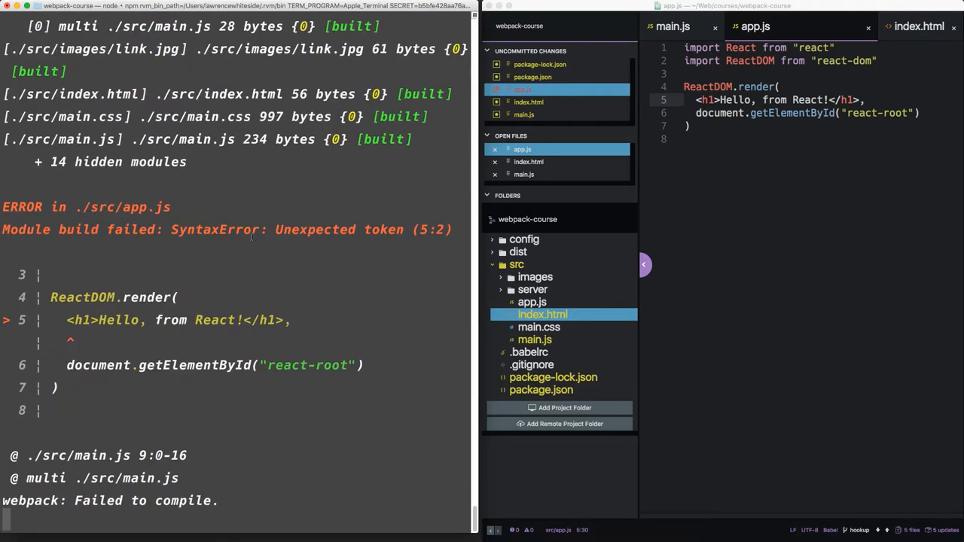
pyautogui.moveTo(242, 245)
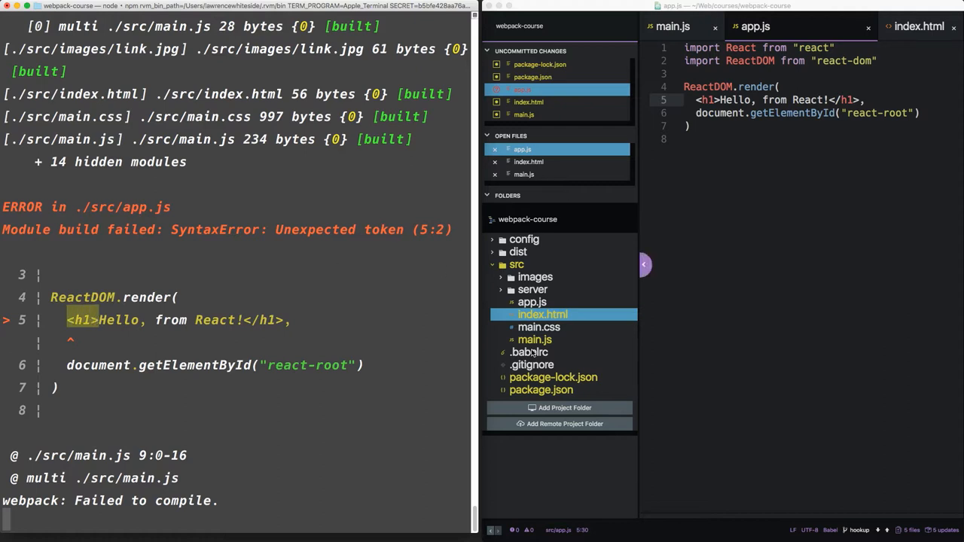
pyautogui.click(529, 365)
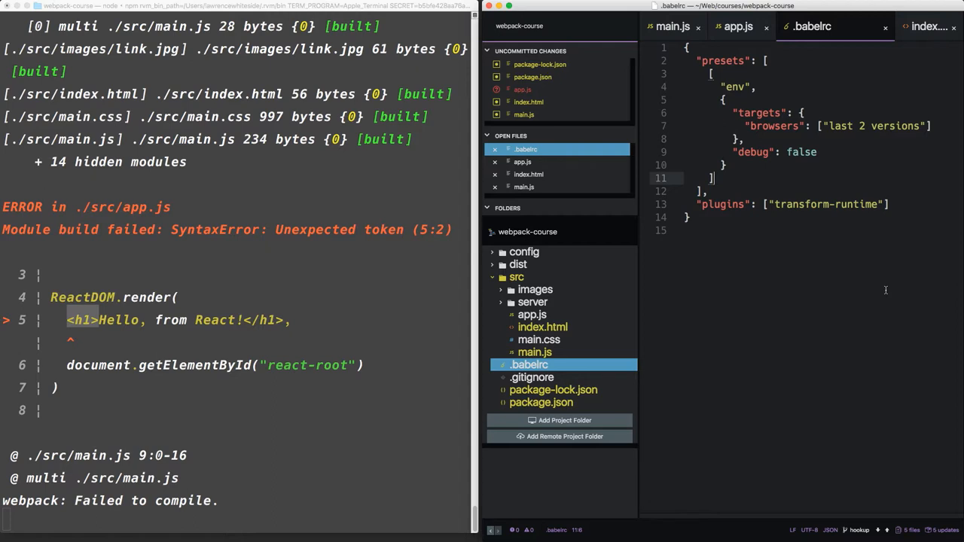
# Add "babel-preset-react" as a second entry in the .babelrc presets array
pyautogui.press('enter')
pyautogui.write('"')
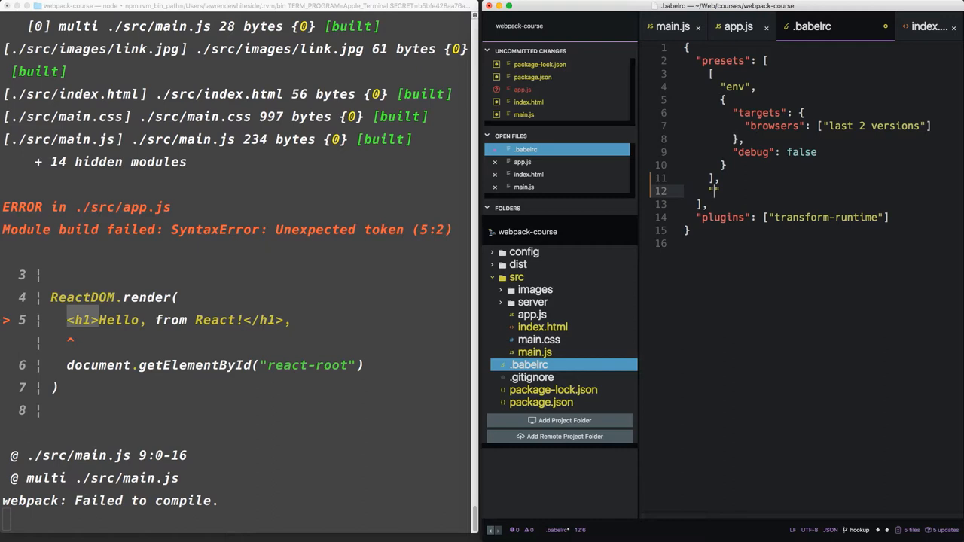
pyautogui.write('babel-')
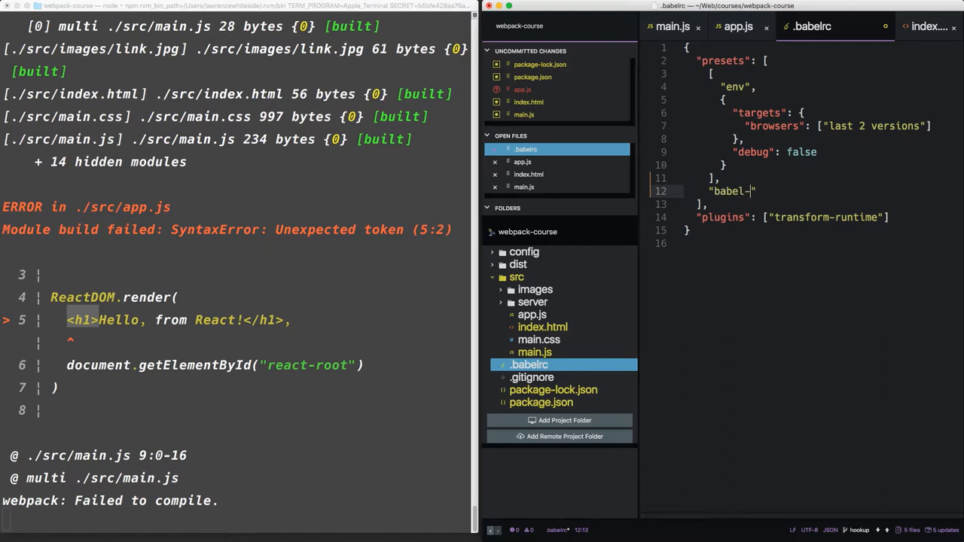
pyautogui.write('preset-react')
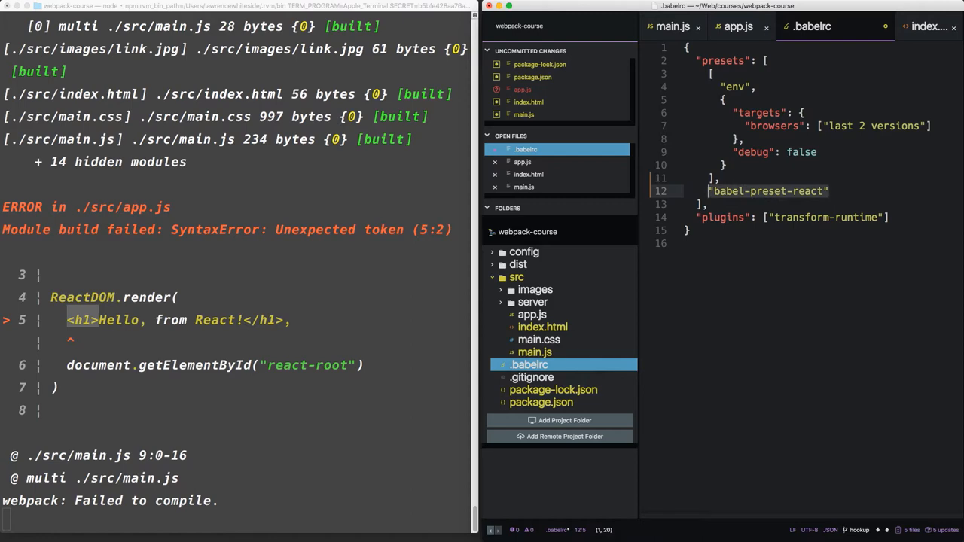
pyautogui.click(759, 346)
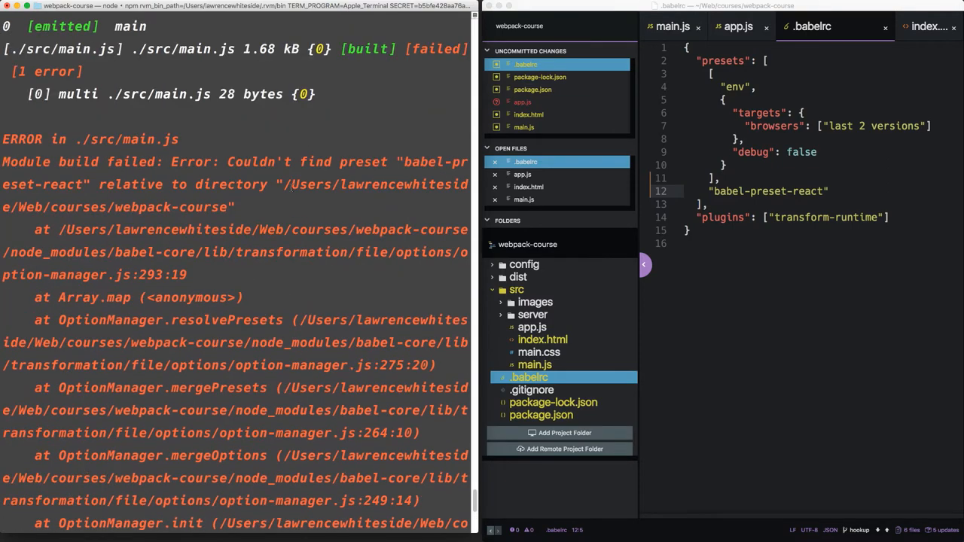
pyautogui.doubleClick(366, 162)
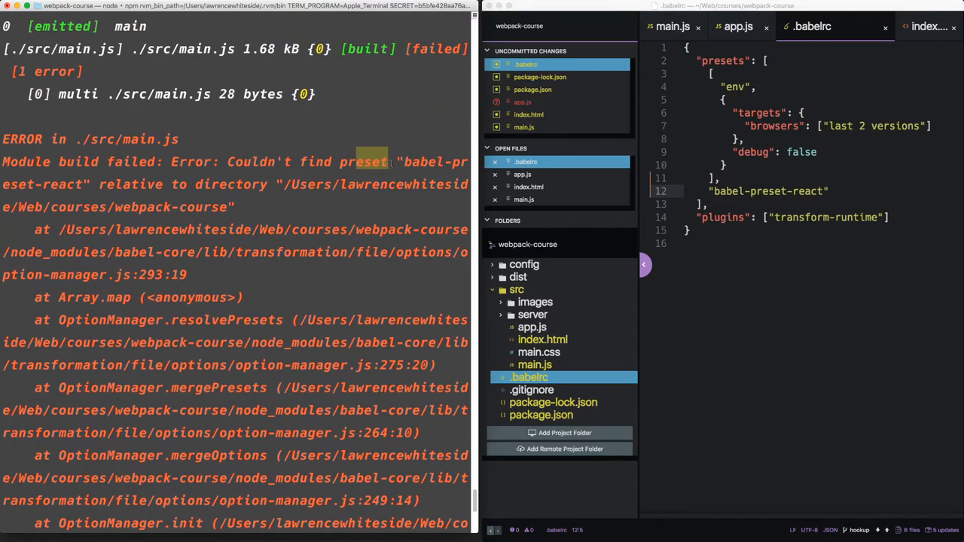
pyautogui.scroll(-3)
pyautogui.write('npm')
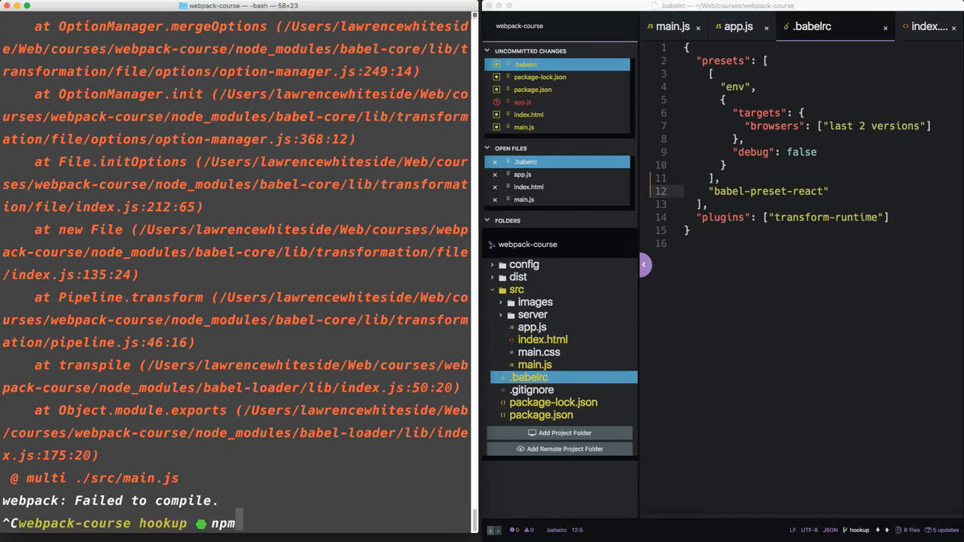
pyautogui.write('install babel-preset-reac')
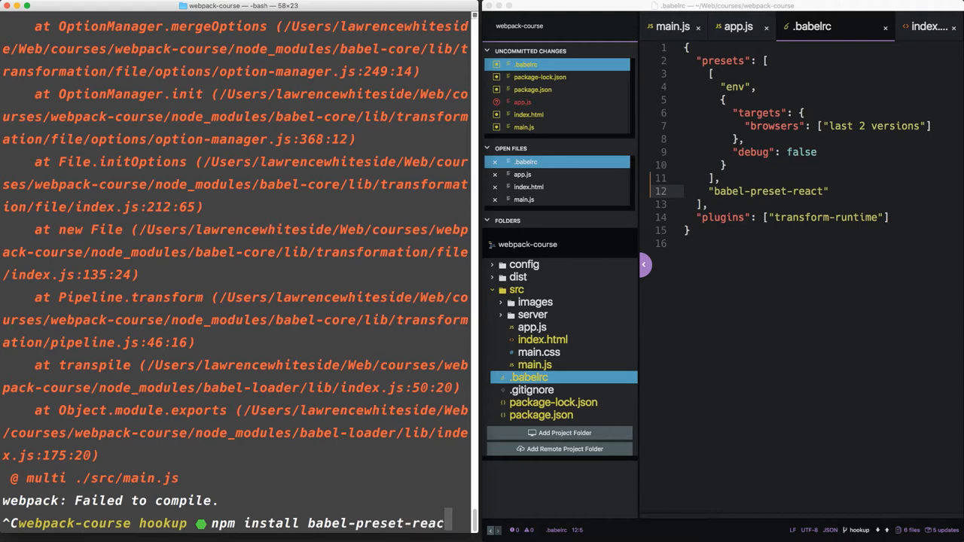
pyautogui.press('Return')
pyautogui.write('babel src/app.js')
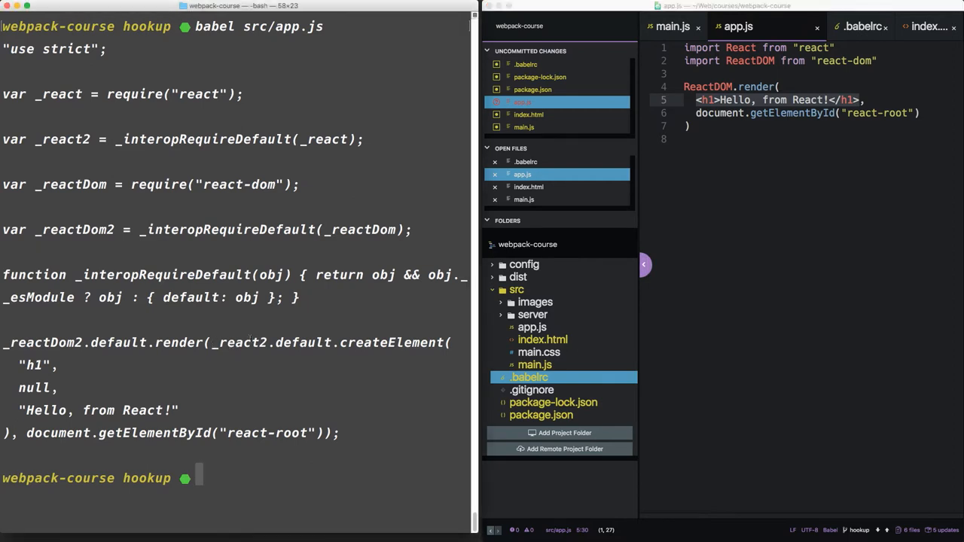
# Highlight createElement and the getElementById react-root lookup in the compiled Babel output
pyautogui.doubleClick(388, 342)
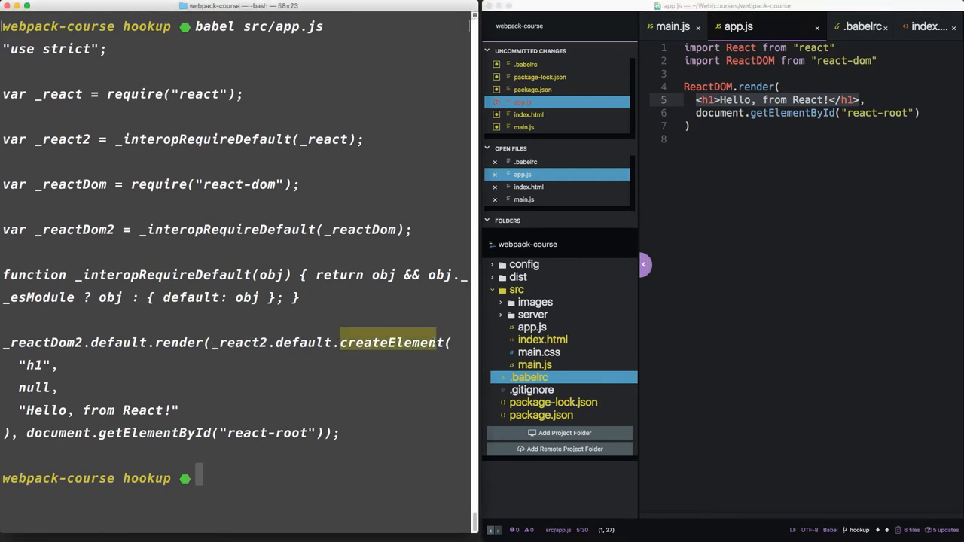
pyautogui.doubleClick(33, 365)
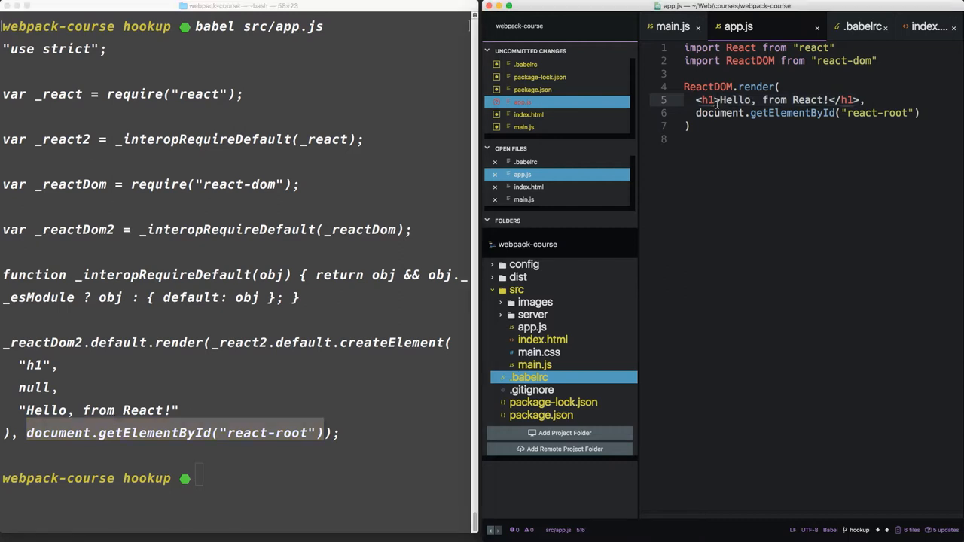
# Add className="test" to the h1 in app.js and start npm run dev
pyautogui.write('className="')
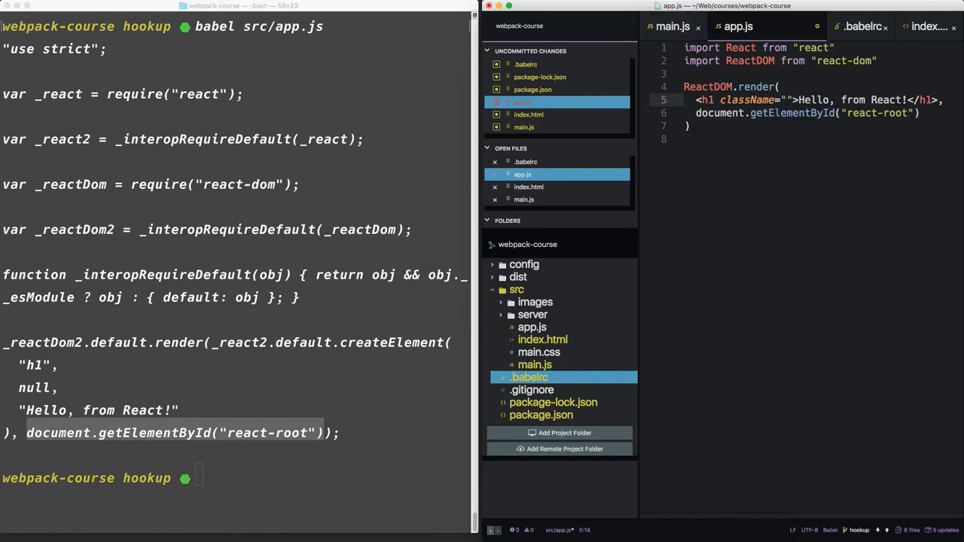
pyautogui.write('test')
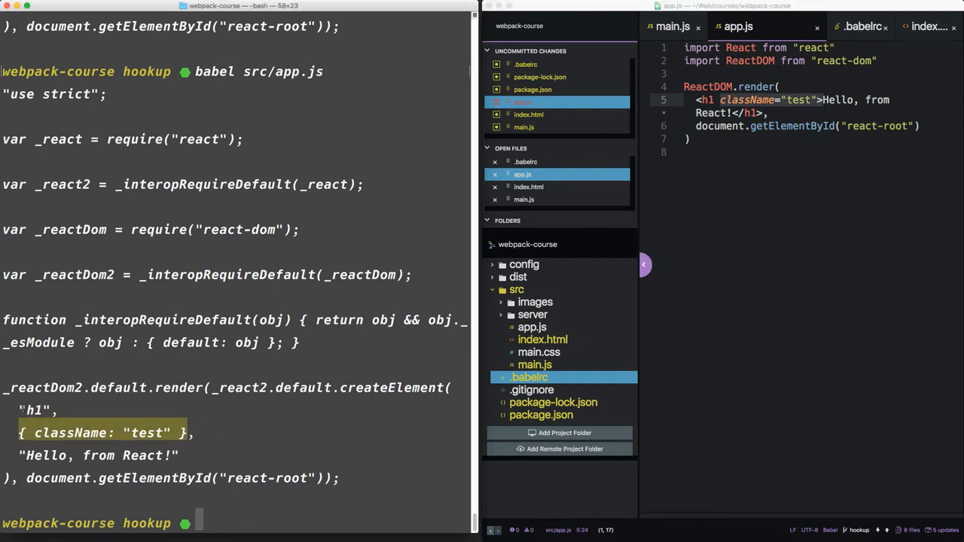
pyautogui.write('npm run dev')
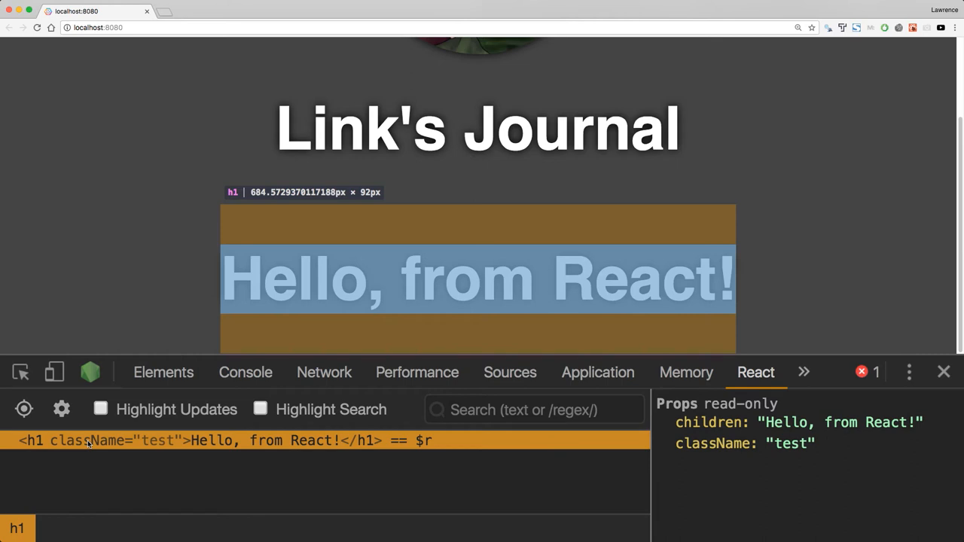
pyautogui.moveTo(759, 421)
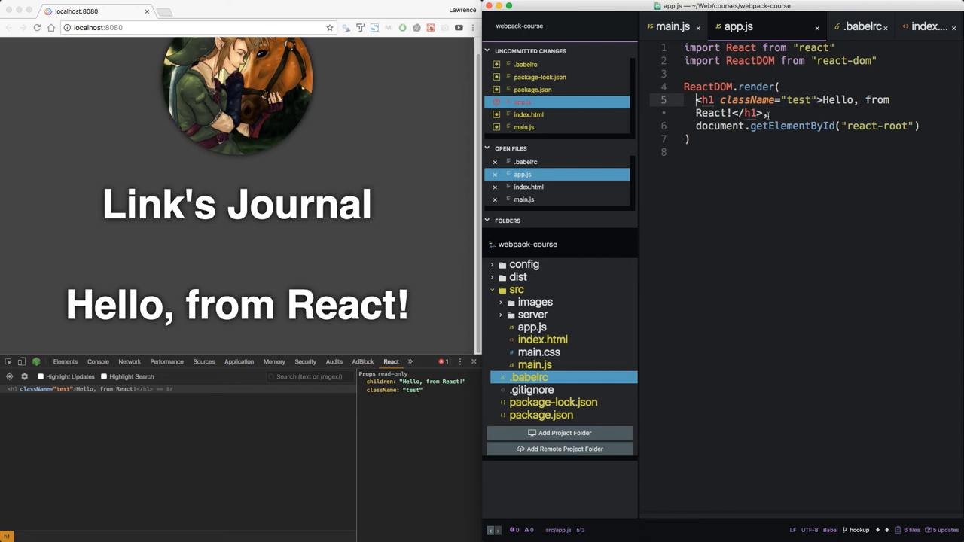
pyautogui.click(534, 364)
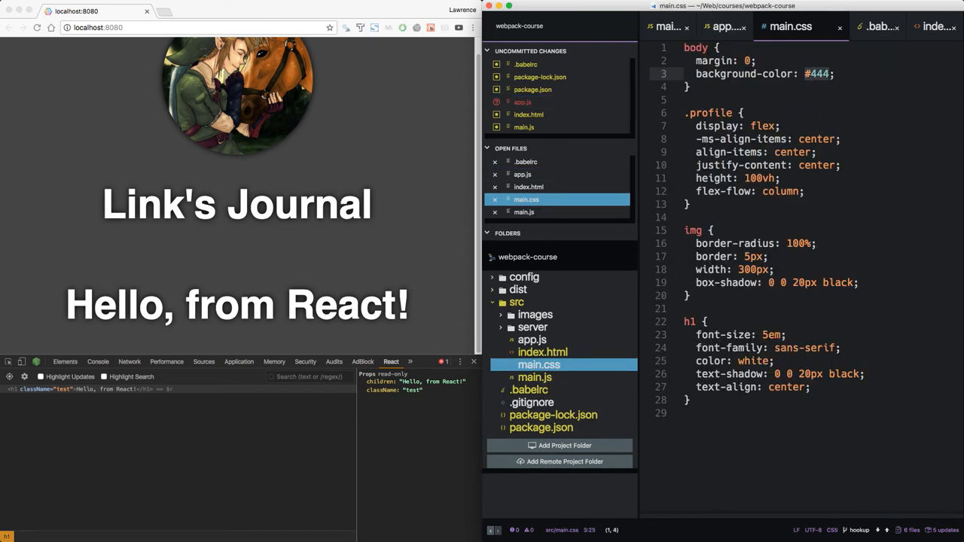
pyautogui.write('red')
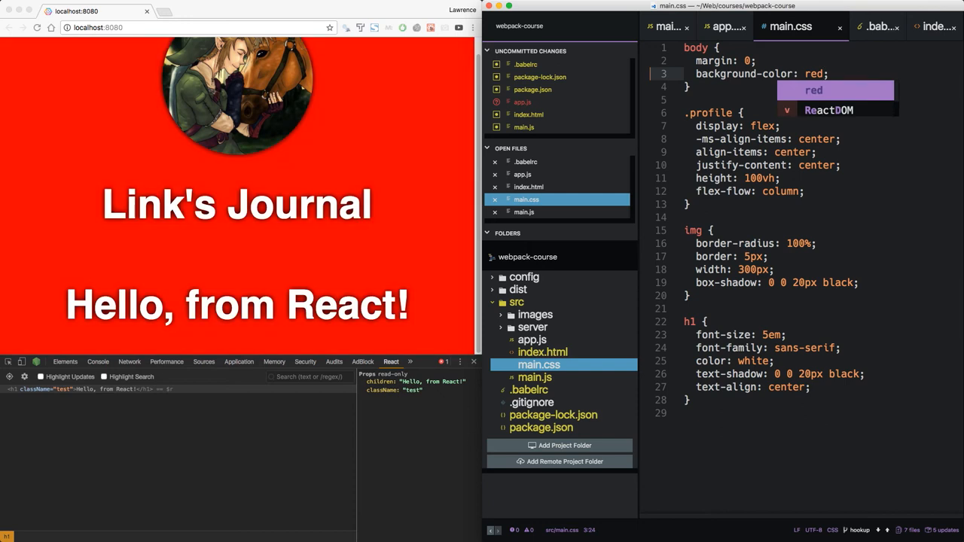
pyautogui.write('#444')
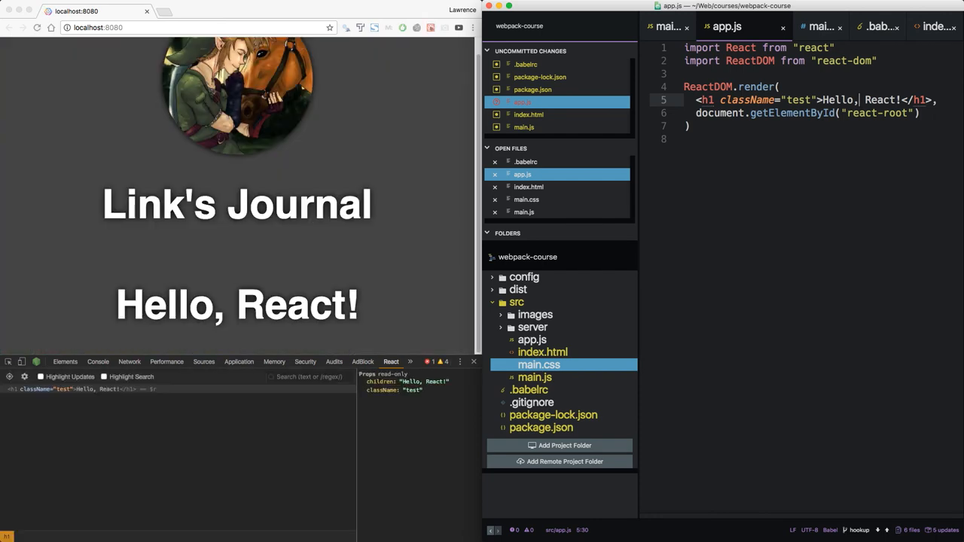
pyautogui.write('from')
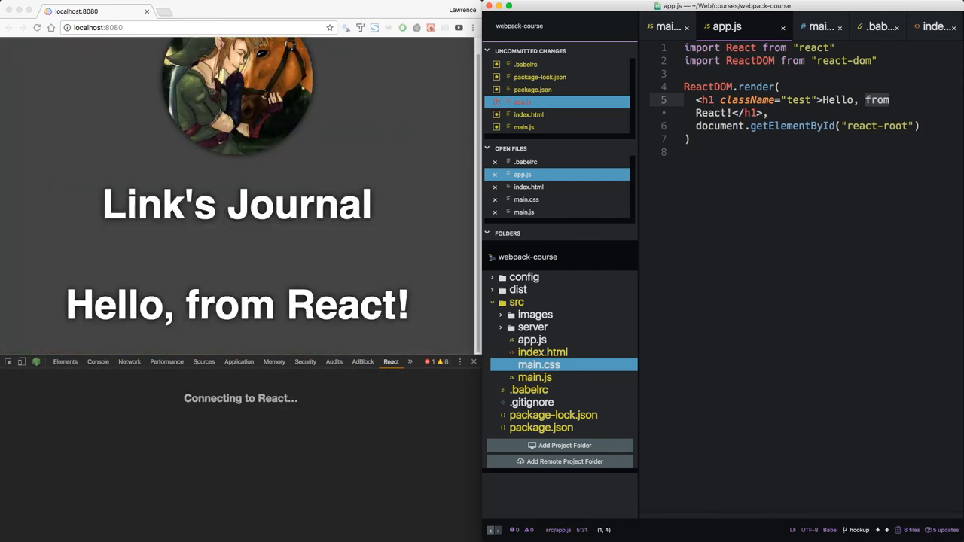